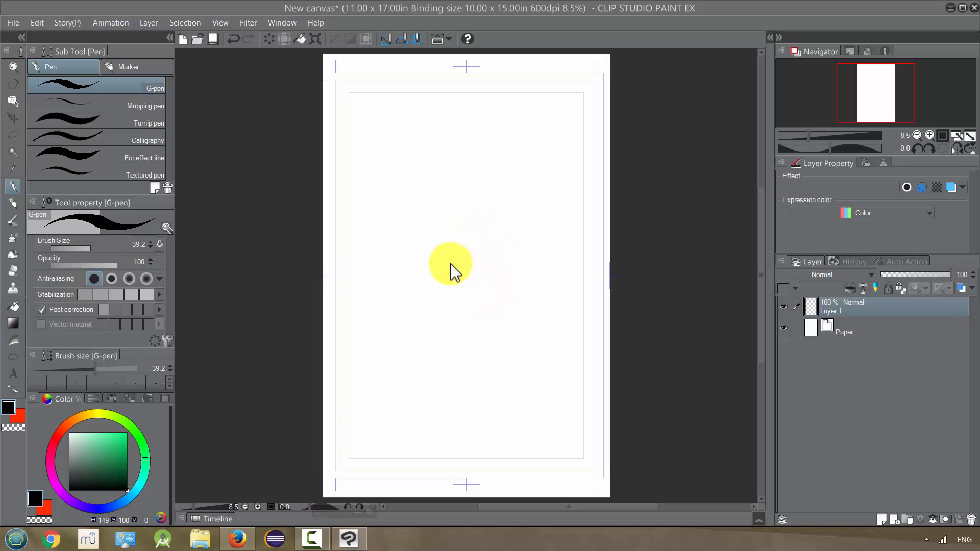
pyautogui.moveTo(381, 285)
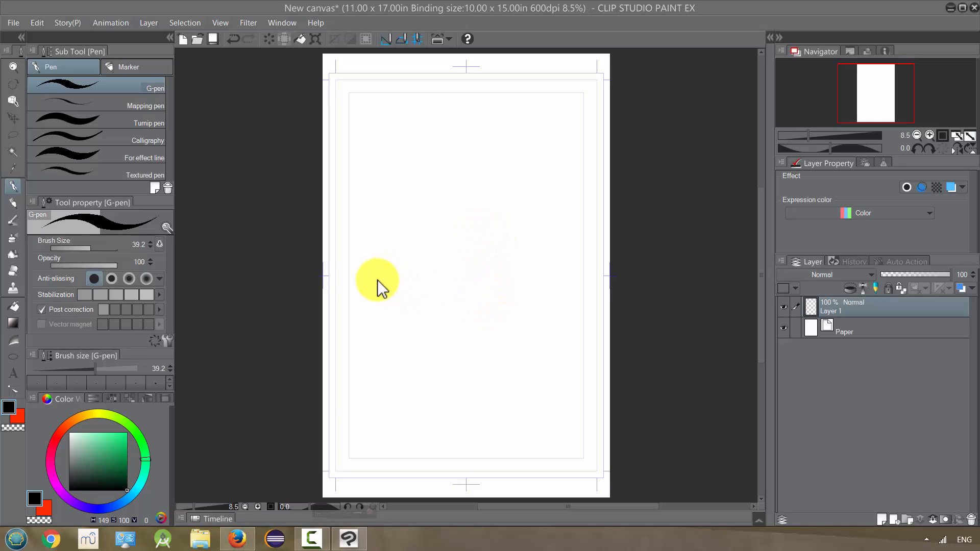
pyautogui.moveTo(532, 245)
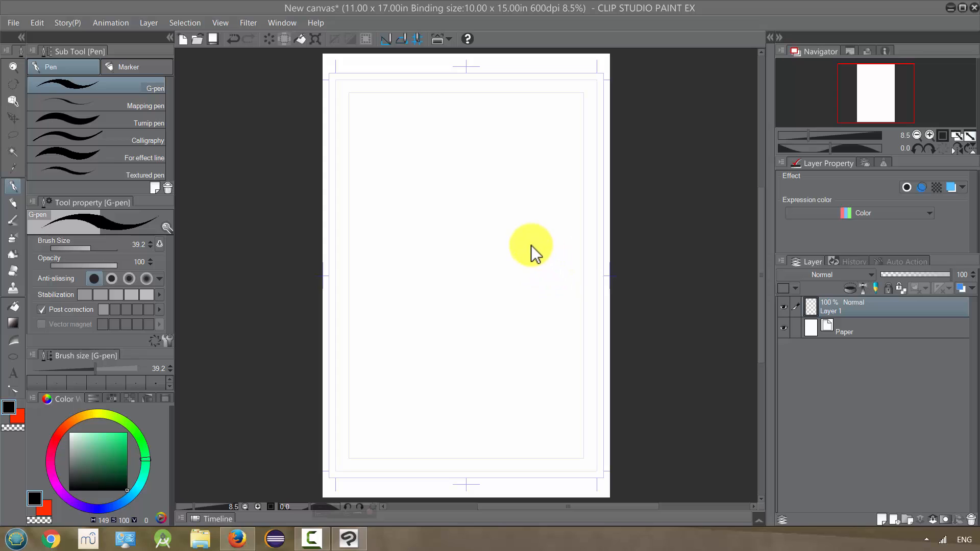
pyautogui.moveTo(521, 209)
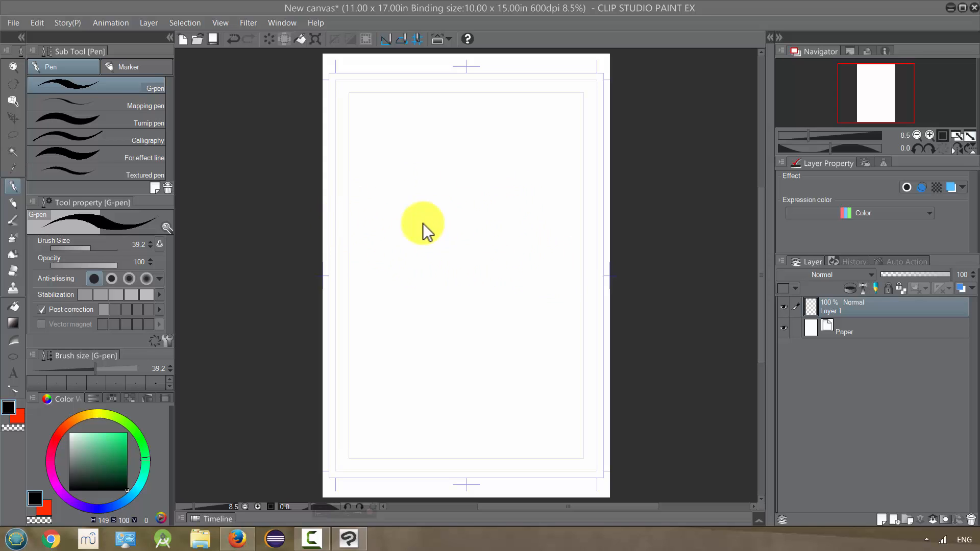
pyautogui.moveTo(530, 242)
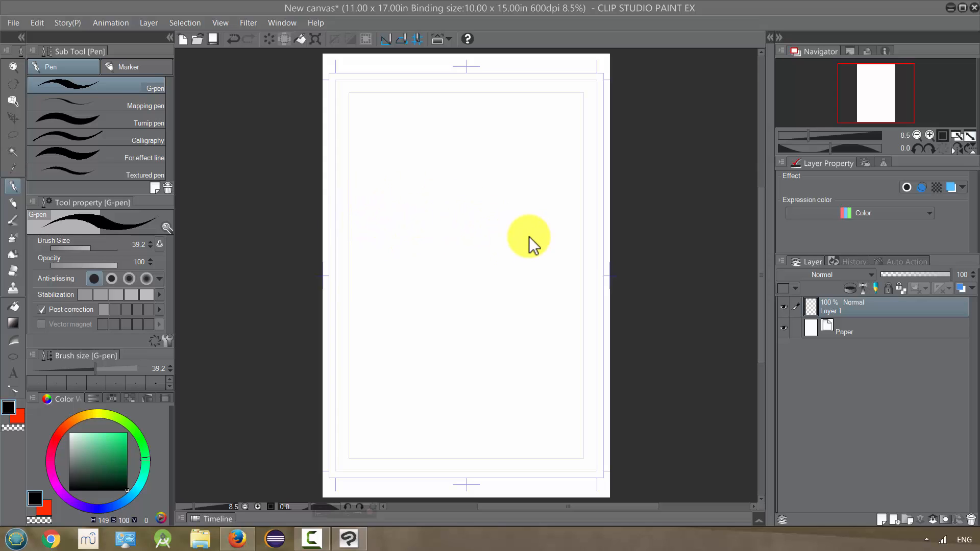
pyautogui.moveTo(384, 259)
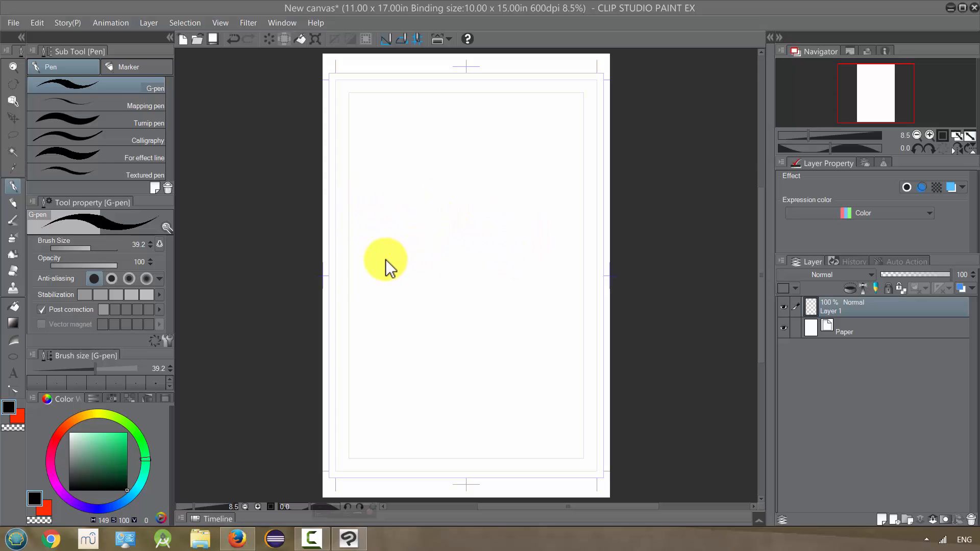
pyautogui.moveTo(397, 250)
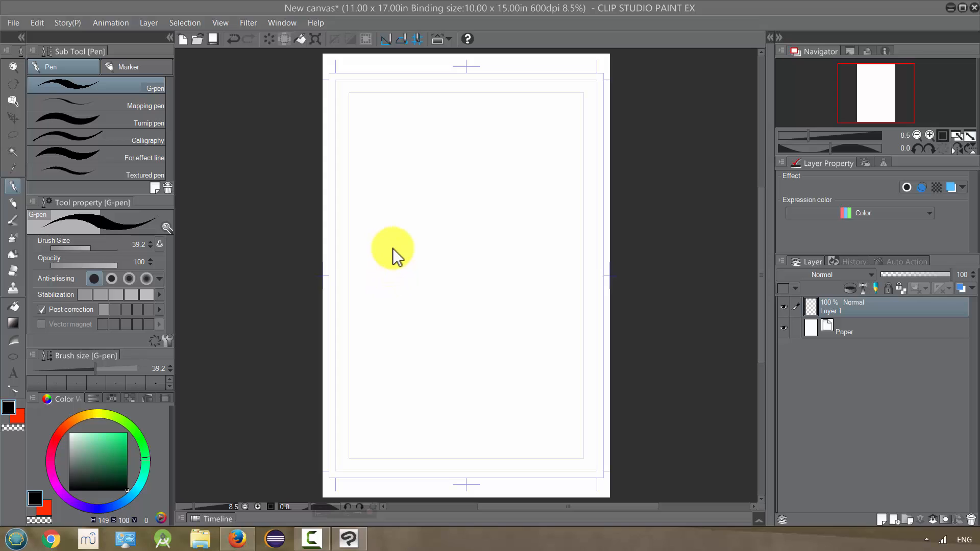
pyautogui.moveTo(490, 307)
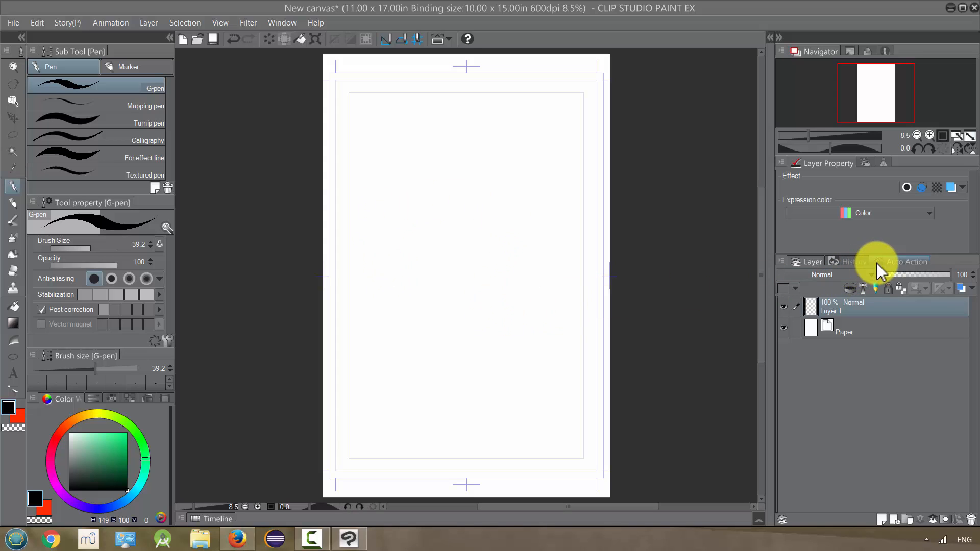
pyautogui.moveTo(894, 269)
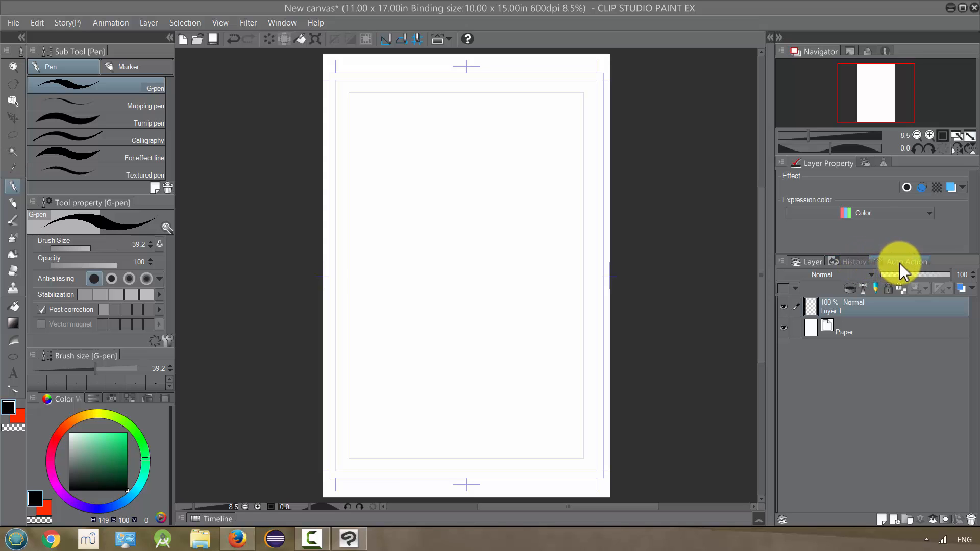
# Step: Show the Default auto action set in the Auto Action palette
pyautogui.click(904, 261)
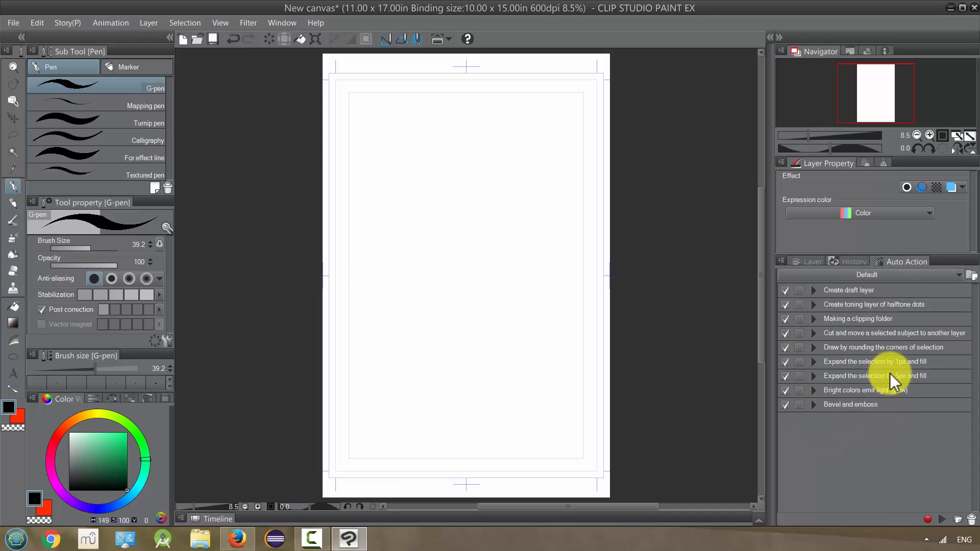
pyautogui.moveTo(852, 419)
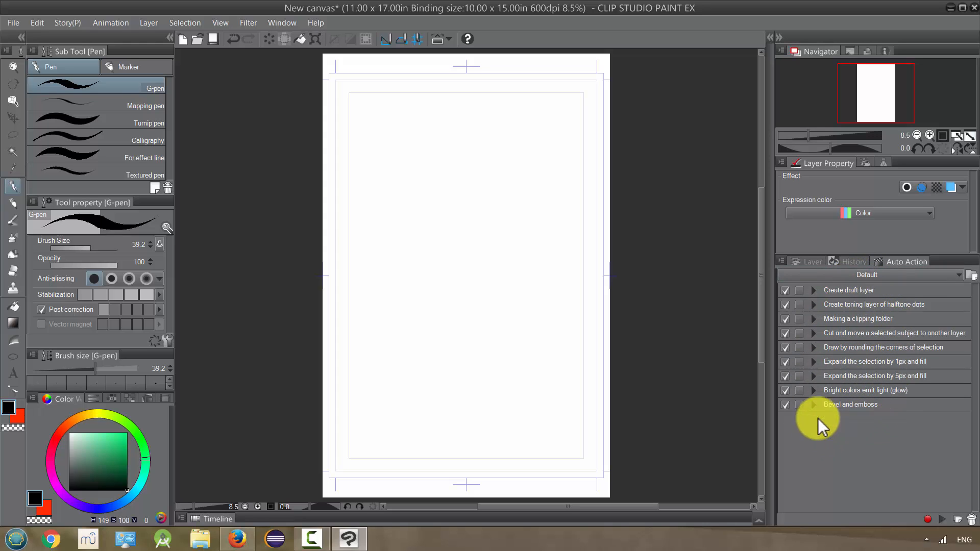
pyautogui.moveTo(816, 376)
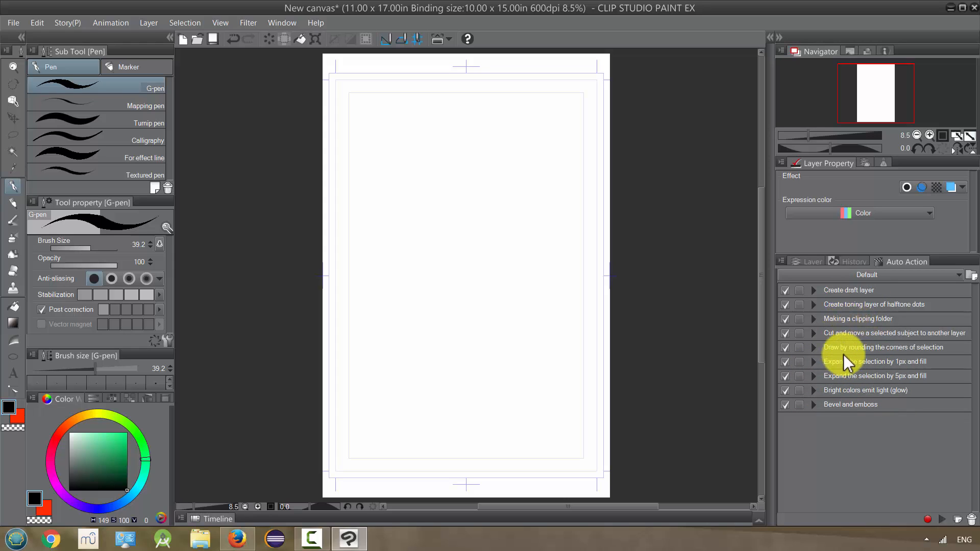
pyautogui.moveTo(9, 200)
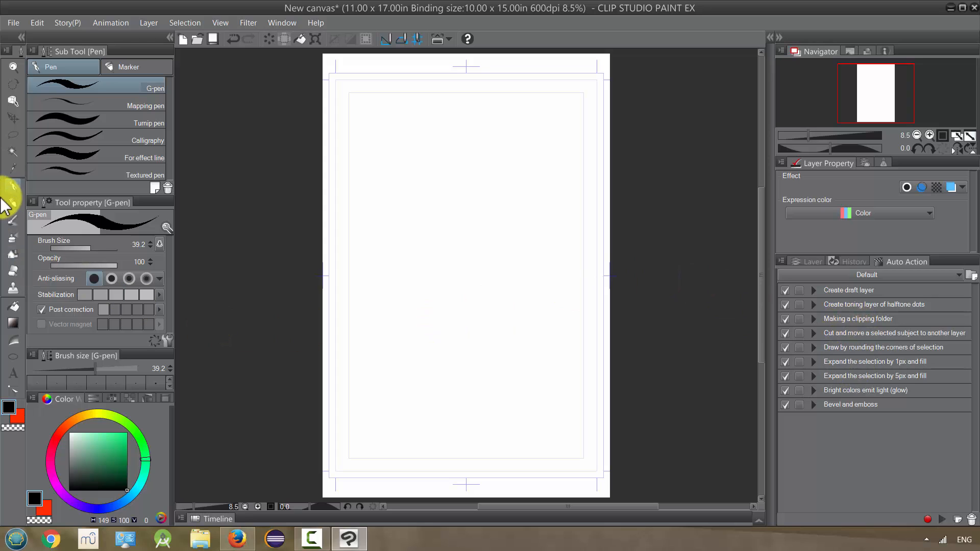
# Step: Use the freehand Lasso and choose the 'Expand the selection by 5px and fill' action
pyautogui.click(13, 102)
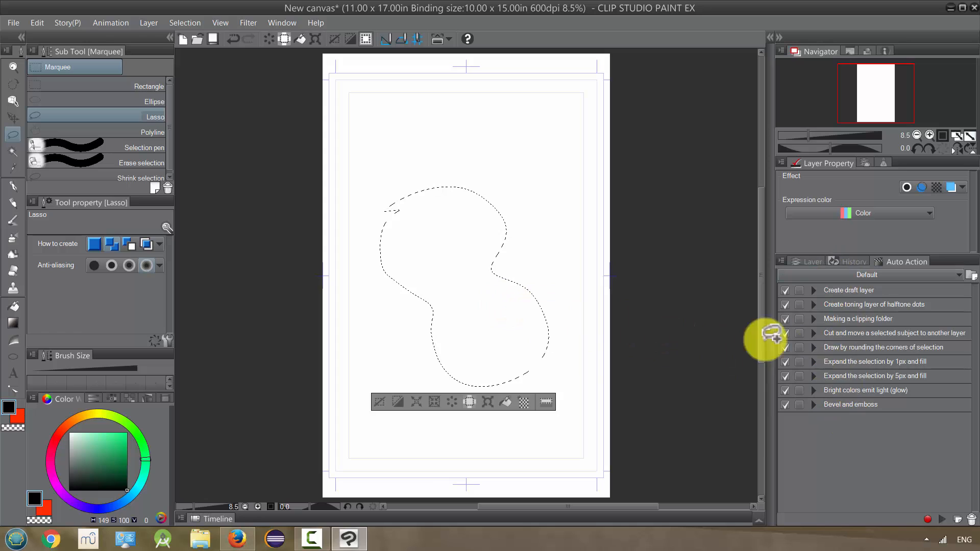
pyautogui.moveTo(899, 384)
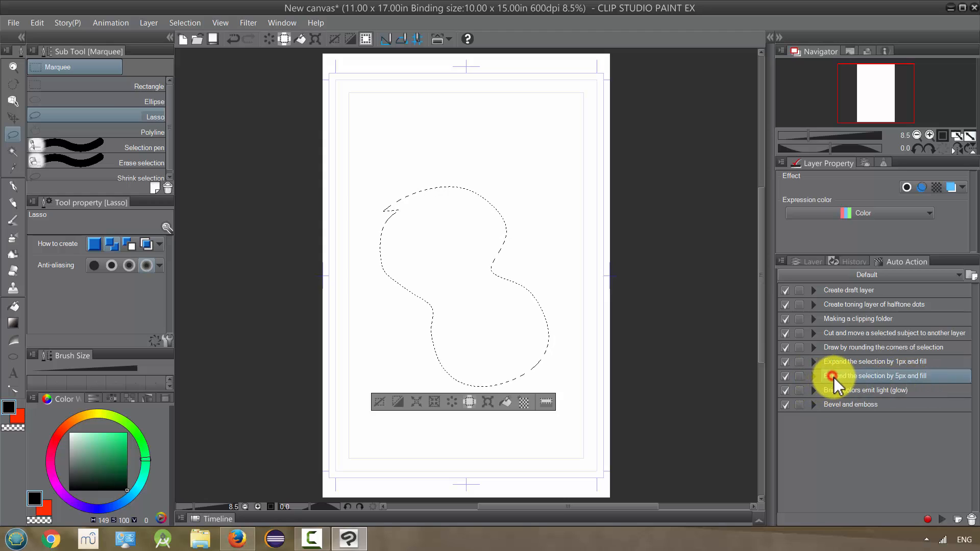
pyautogui.click(814, 376)
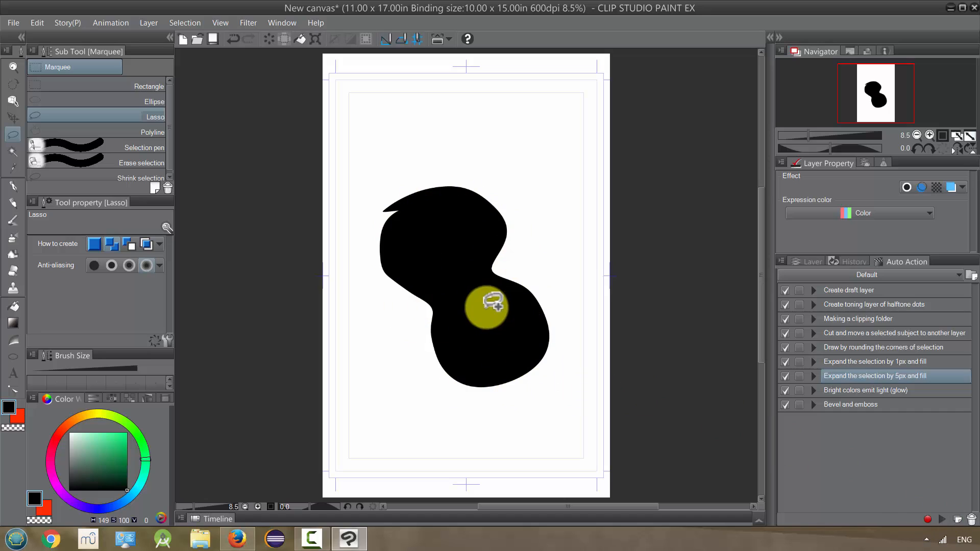
pyautogui.moveTo(491, 269)
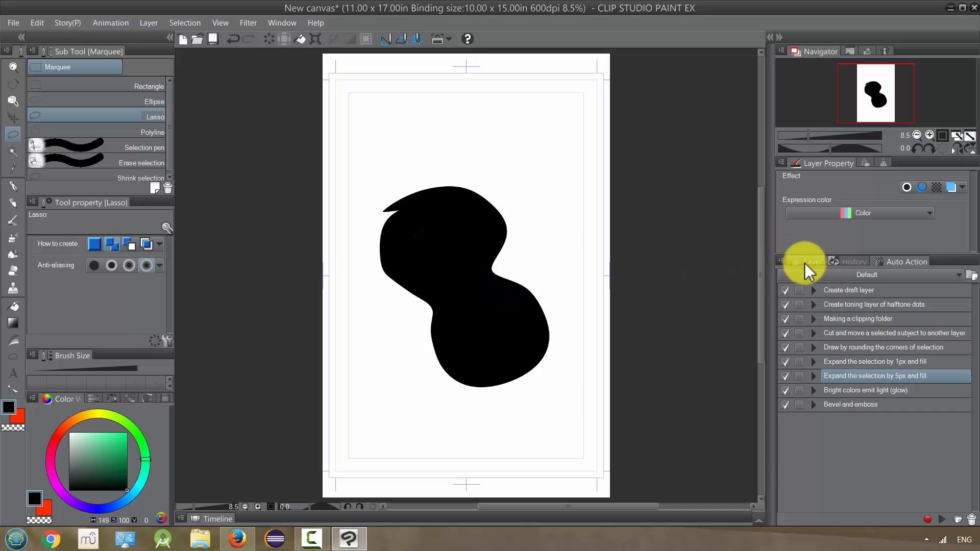
# Step: Sketch with the Mechanical pencil, enable Layer color, and lower the layer opacity to 43%
pyautogui.click(808, 262)
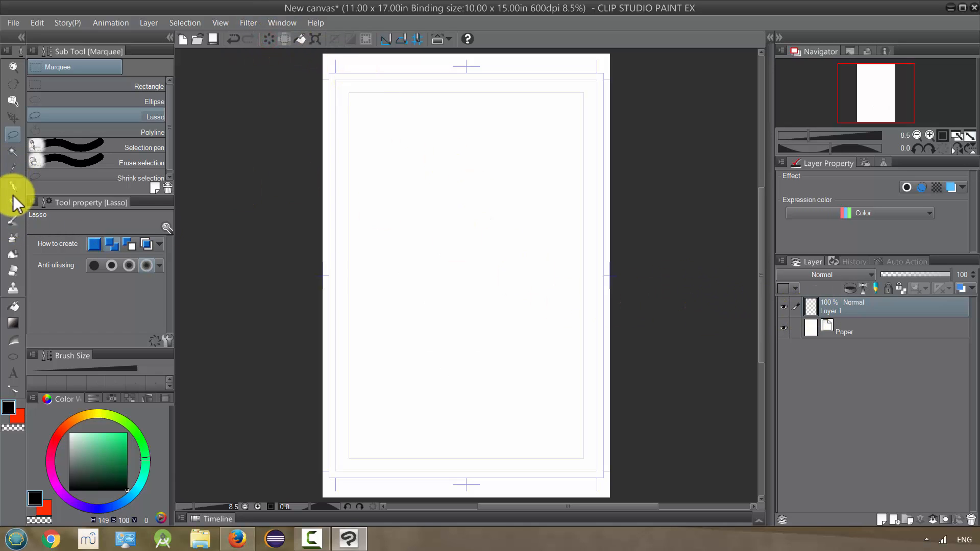
pyautogui.click(13, 202)
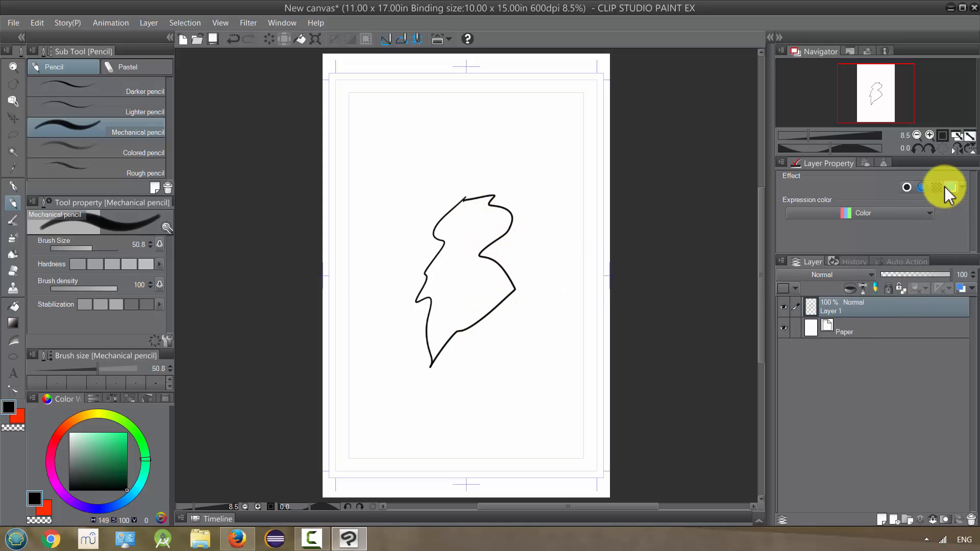
pyautogui.click(950, 187)
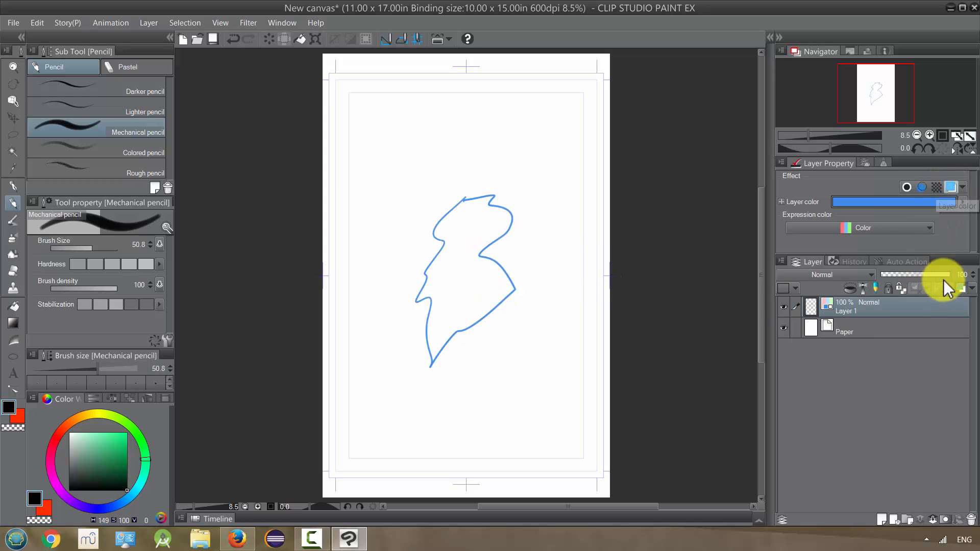
pyautogui.moveTo(950, 275); pyautogui.dragTo(906, 275)
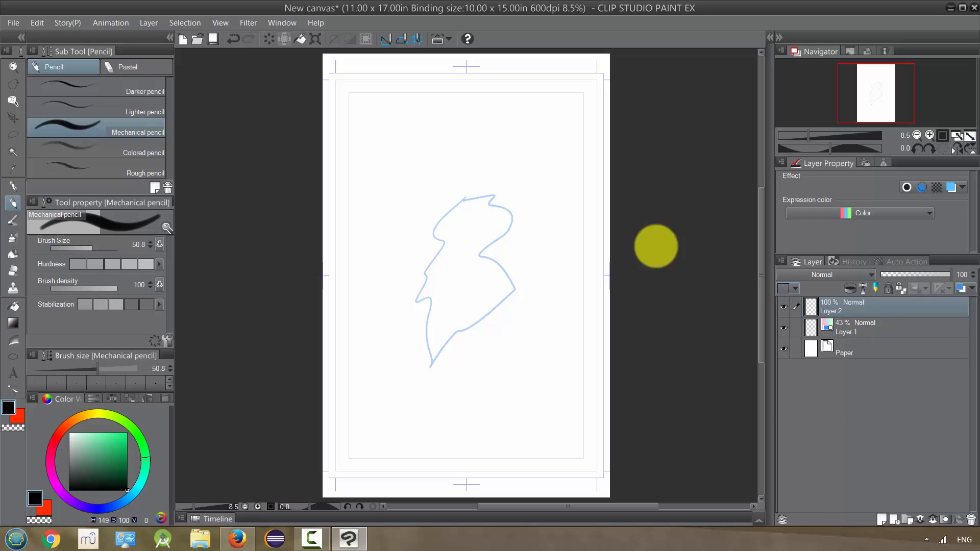
pyautogui.moveTo(459, 306)
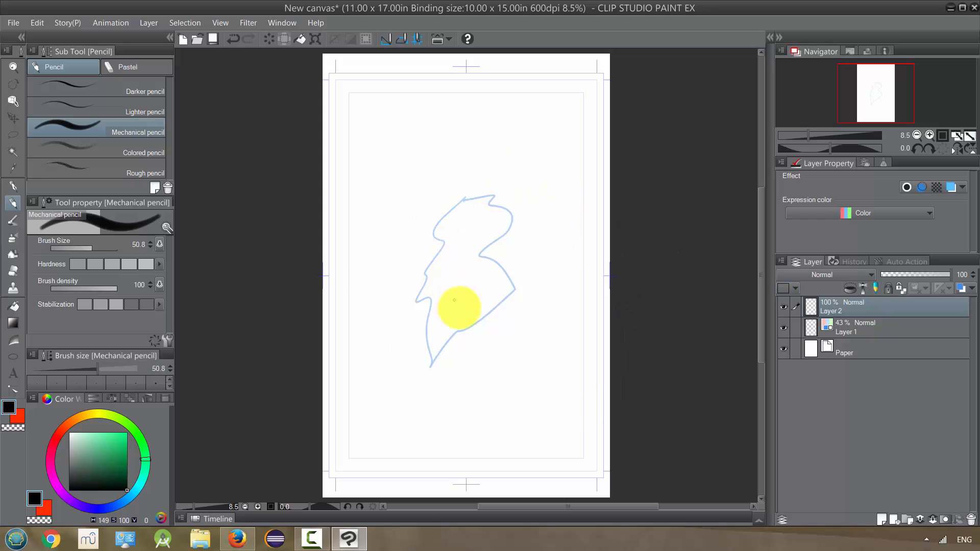
pyautogui.moveTo(576, 311)
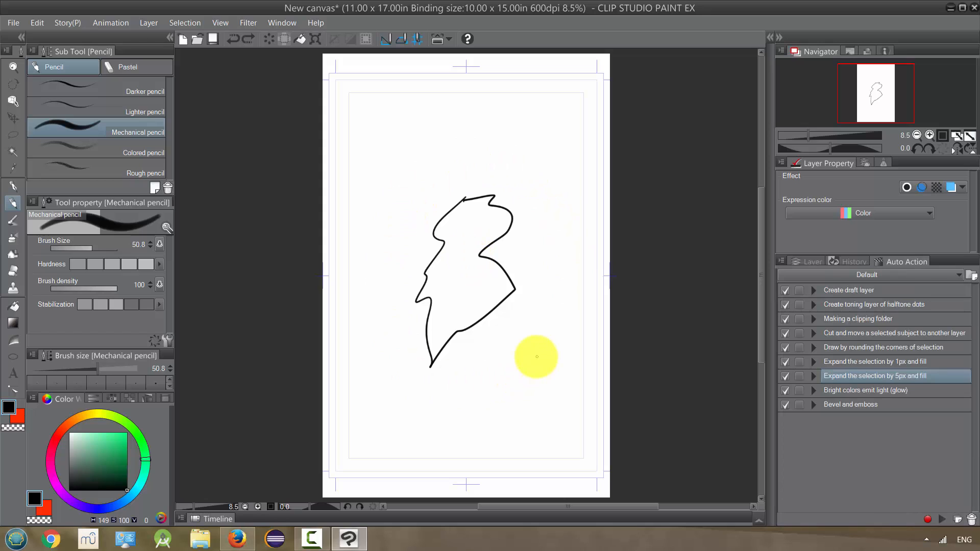
pyautogui.moveTo(950, 506)
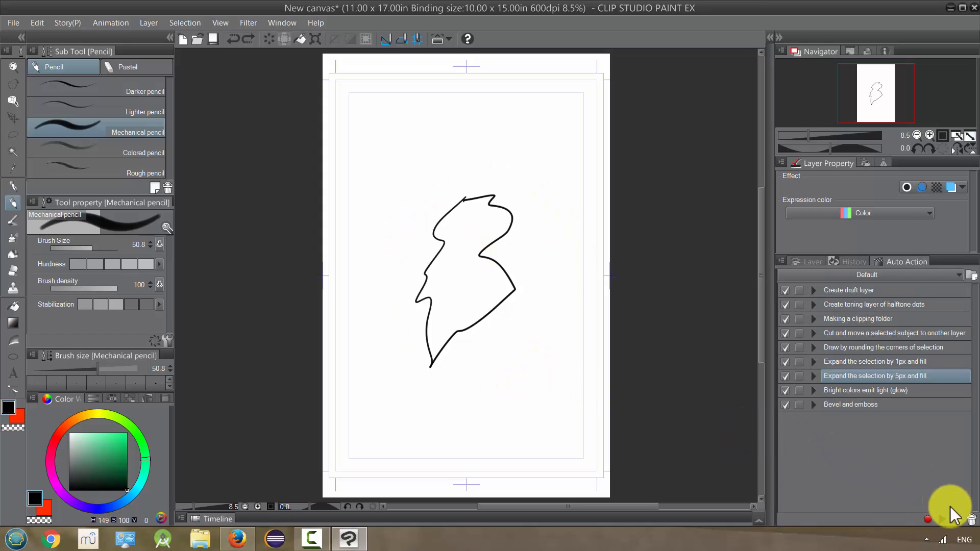
pyautogui.moveTo(955, 528)
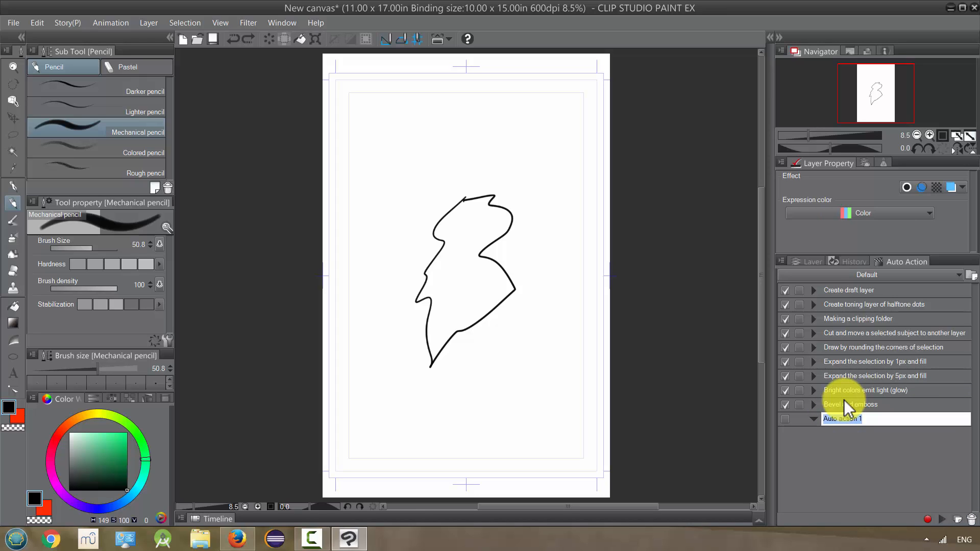
# Step: Name the new auto action 'Pencil Blue and Add Ink Layer'
pyautogui.write('Pencil Blue and Add Ink Layer')
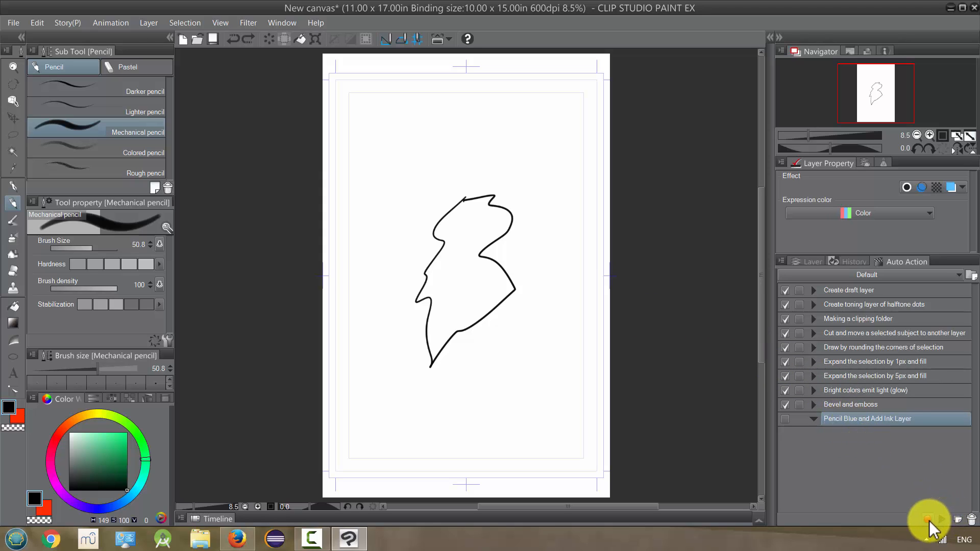
pyautogui.moveTo(931, 519)
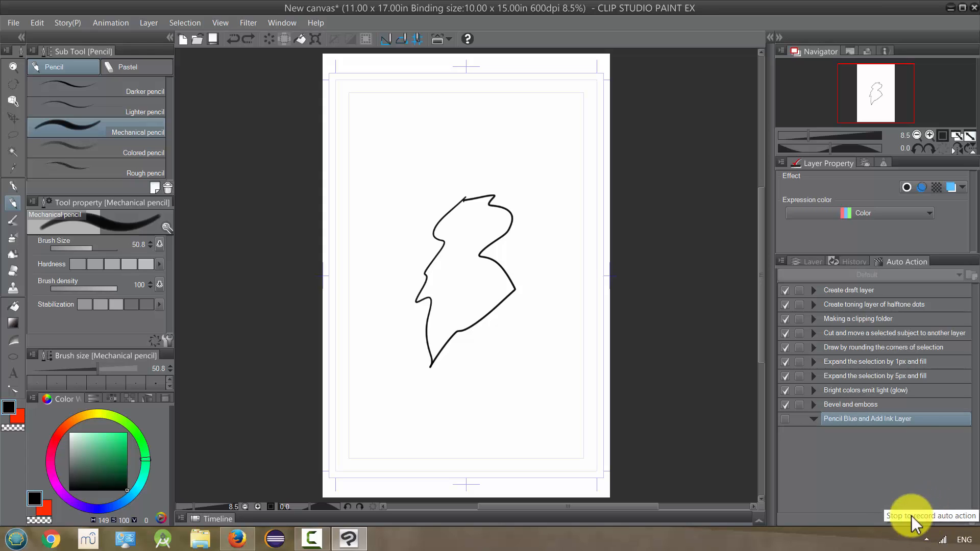
pyautogui.moveTo(734, 426)
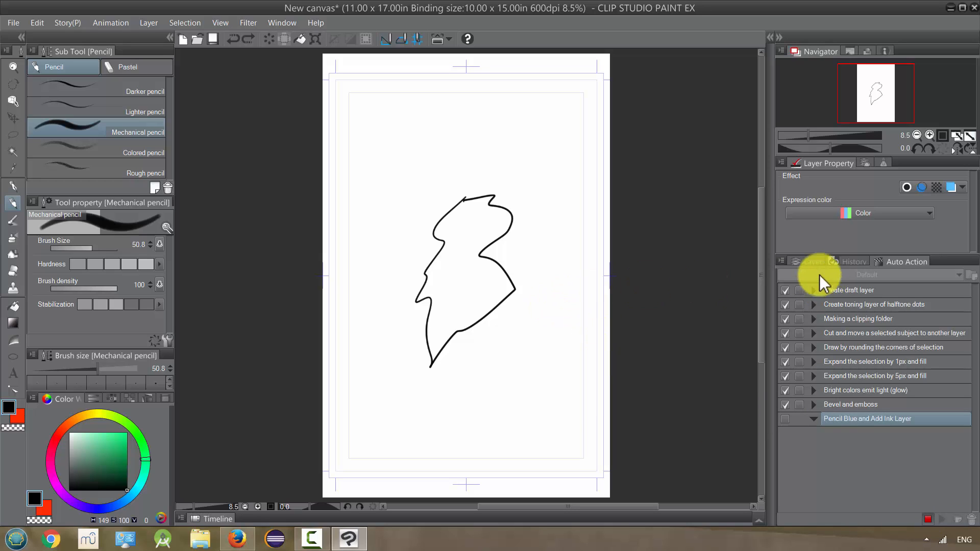
# Step: Record Layer color at 54% opacity plus a new layer named Ink
pyautogui.click(812, 262)
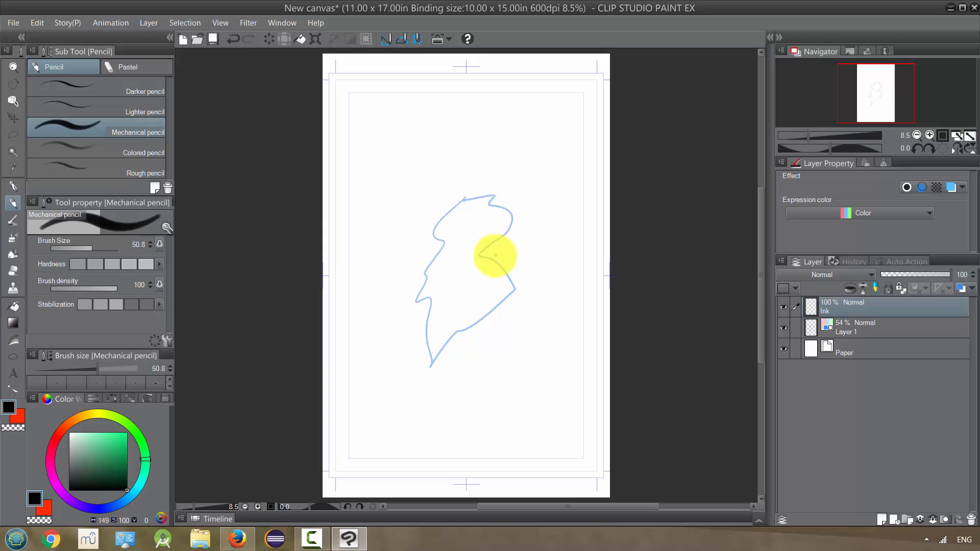
pyautogui.click(908, 261)
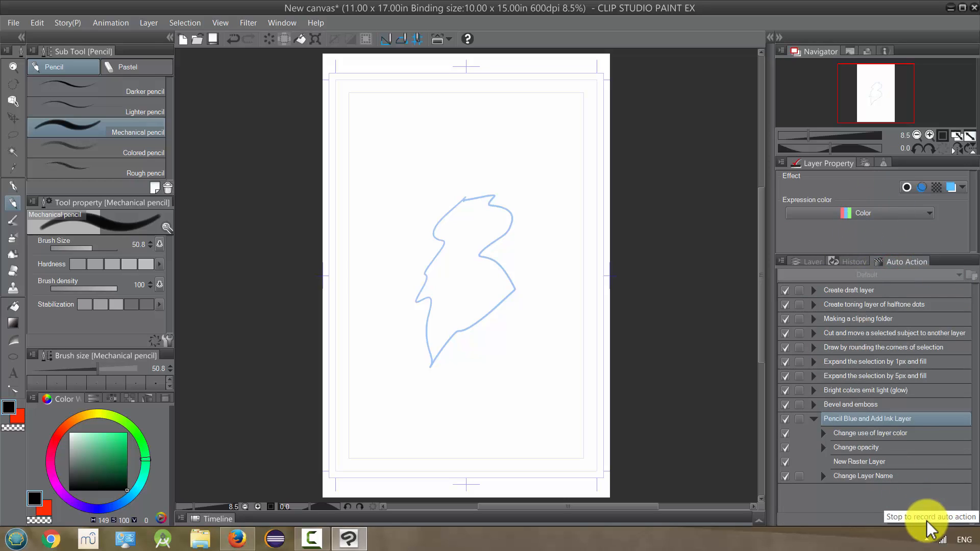
# Step: Stop recording the Pencil Blue action and undo the sketch back to black
pyautogui.click(969, 517)
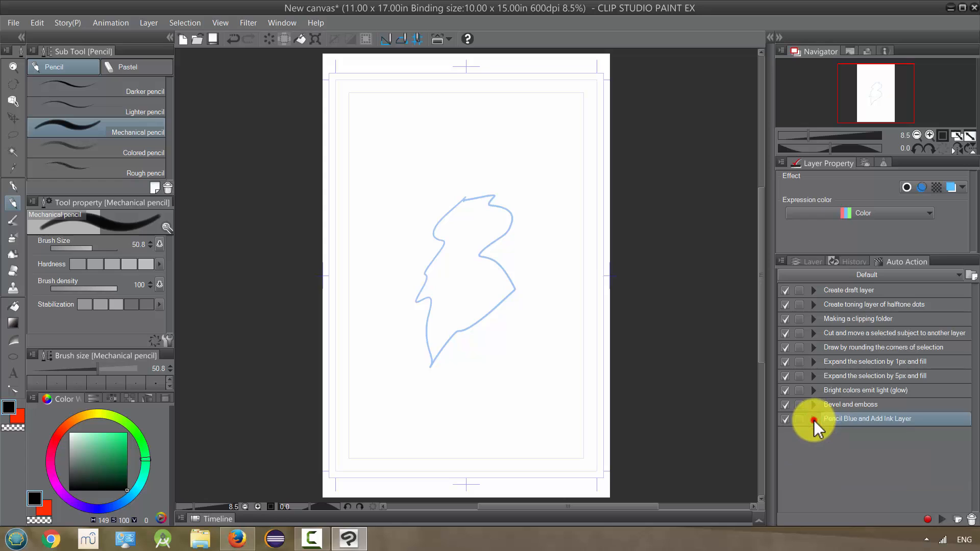
pyautogui.click(813, 418)
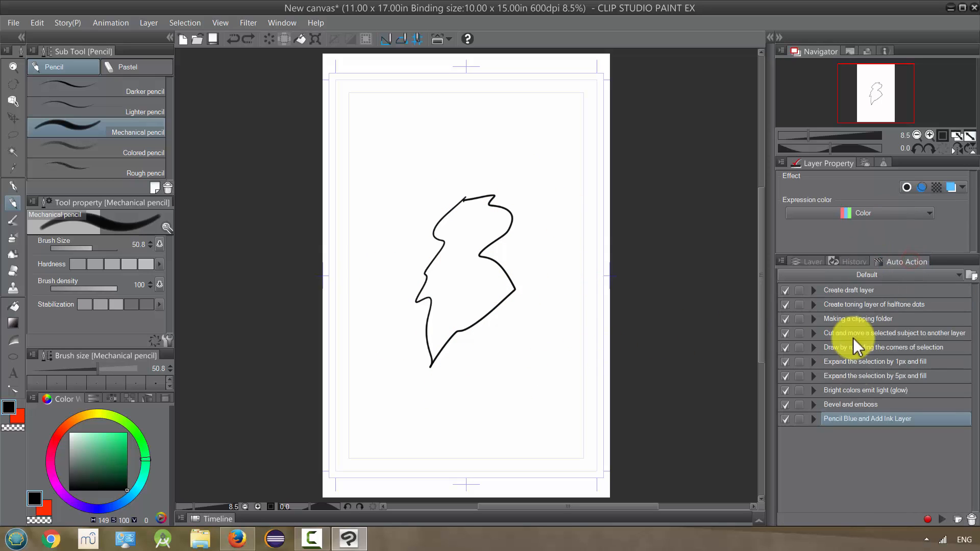
pyautogui.moveTo(943, 506)
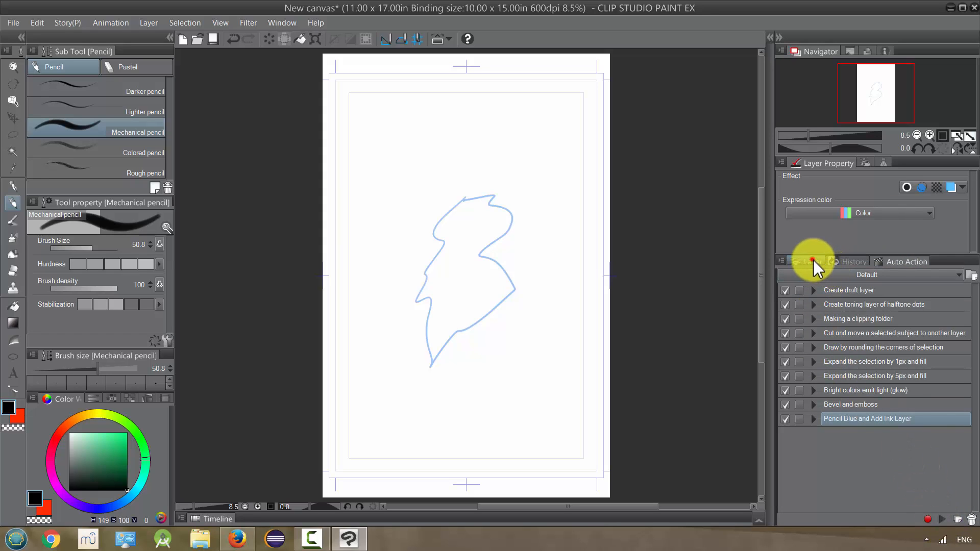
# Step: Confirm in the Layer palette that the sketch is light blue under a new Ink layer
pyautogui.click(812, 261)
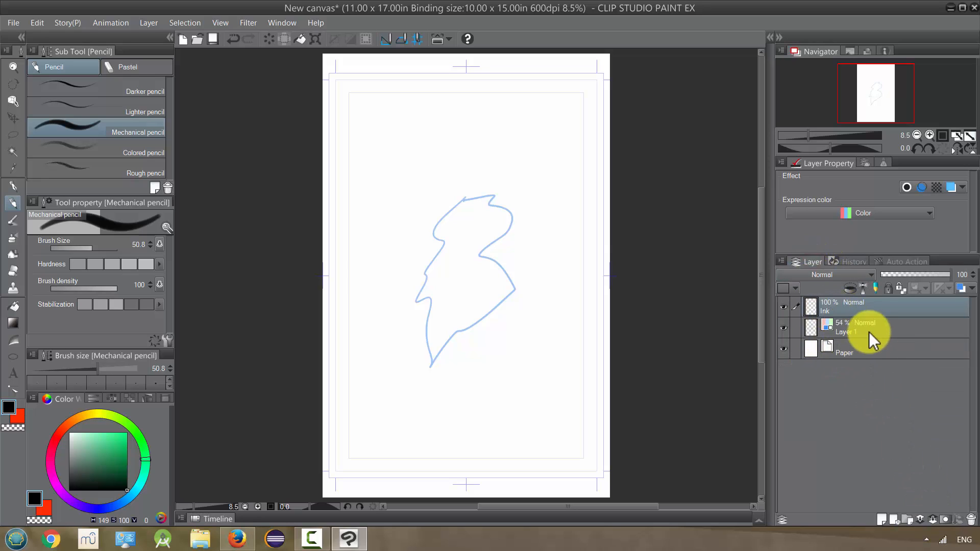